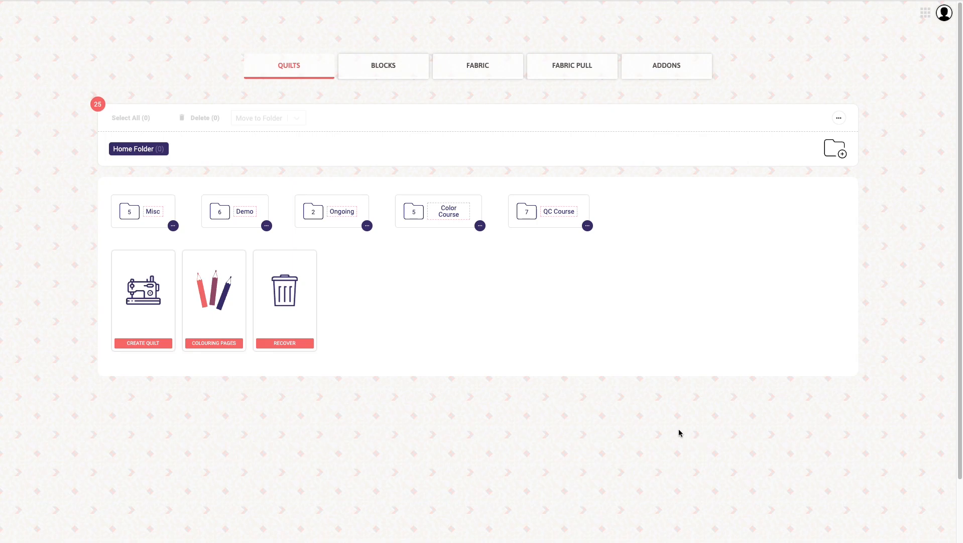
mouse_move(456, 96)
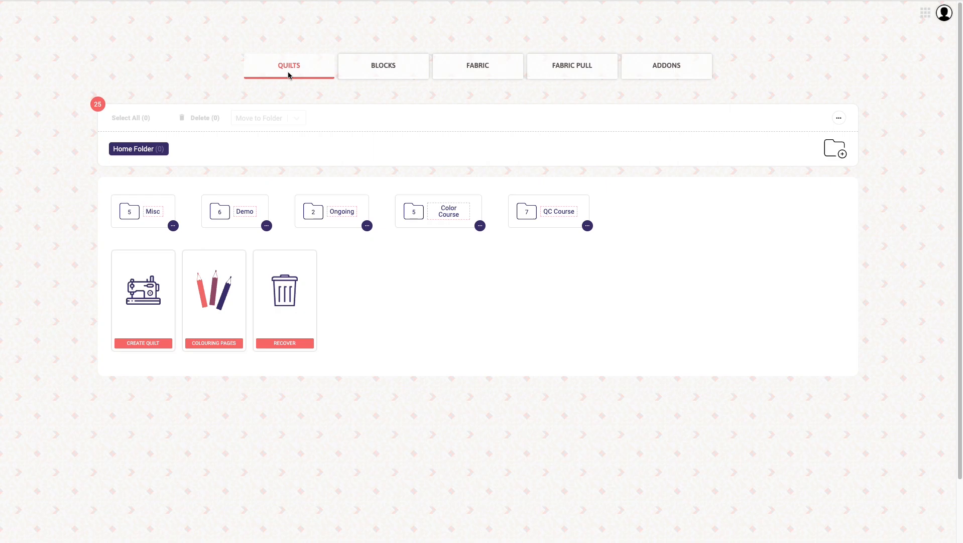
mouse_move(228, 157)
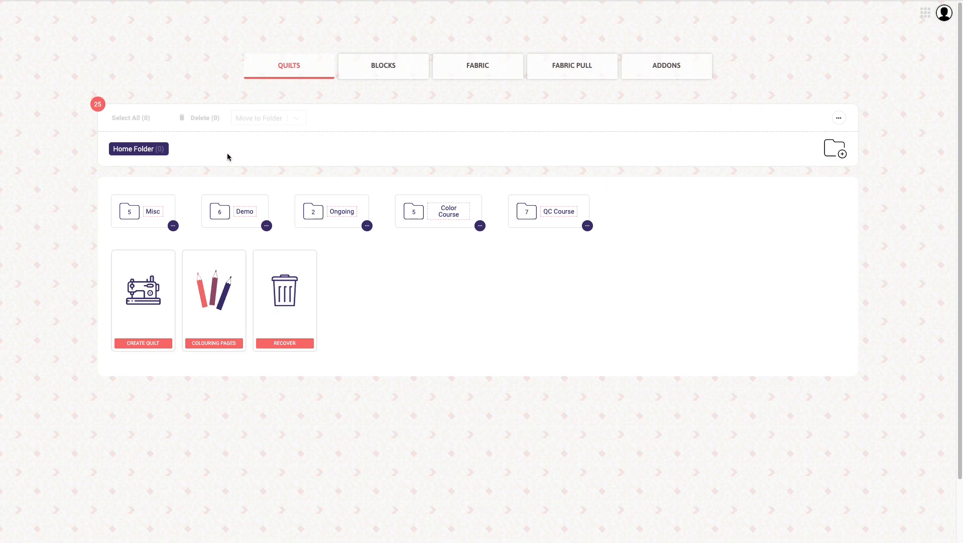
mouse_move(144, 307)
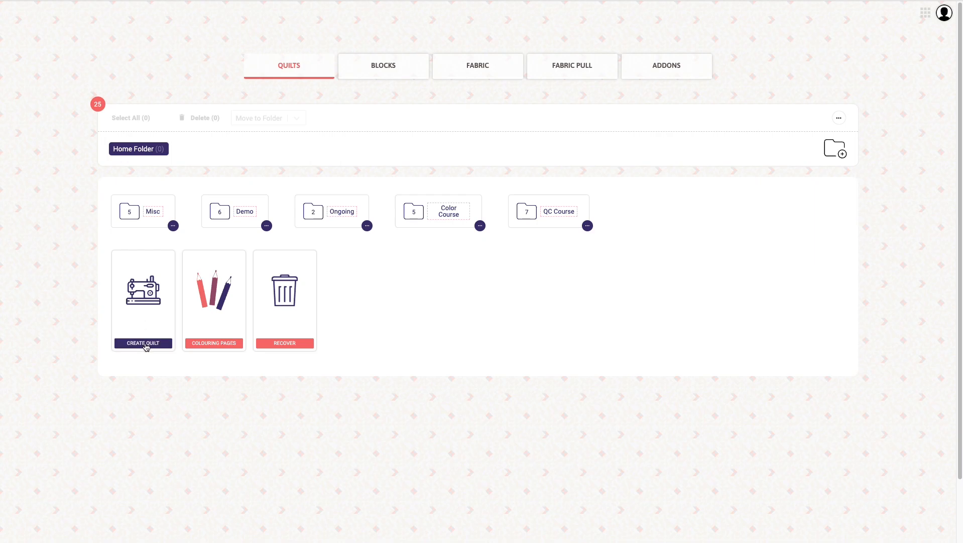
Start a new quilt and browse the blank grid layouts, returning to the Rectangle grid
click(143, 343)
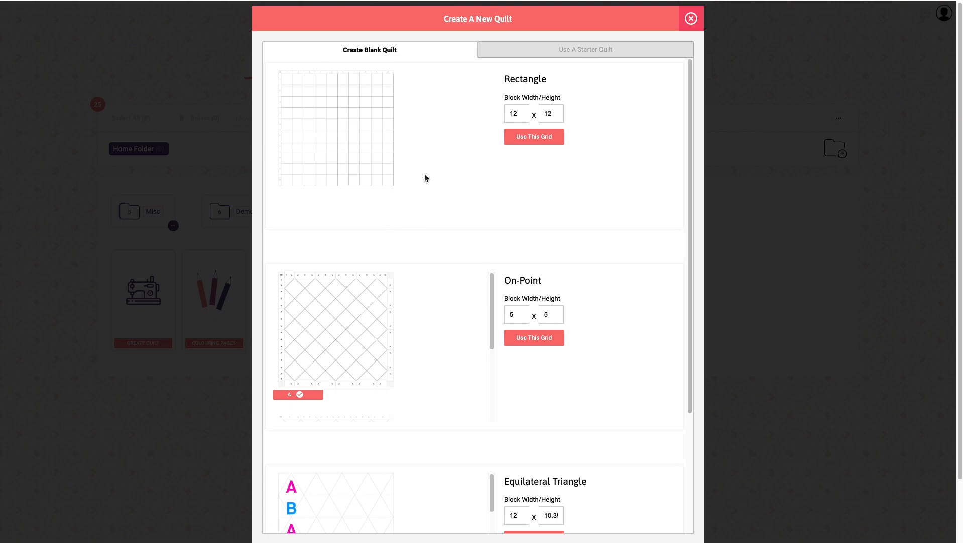
mouse_move(441, 128)
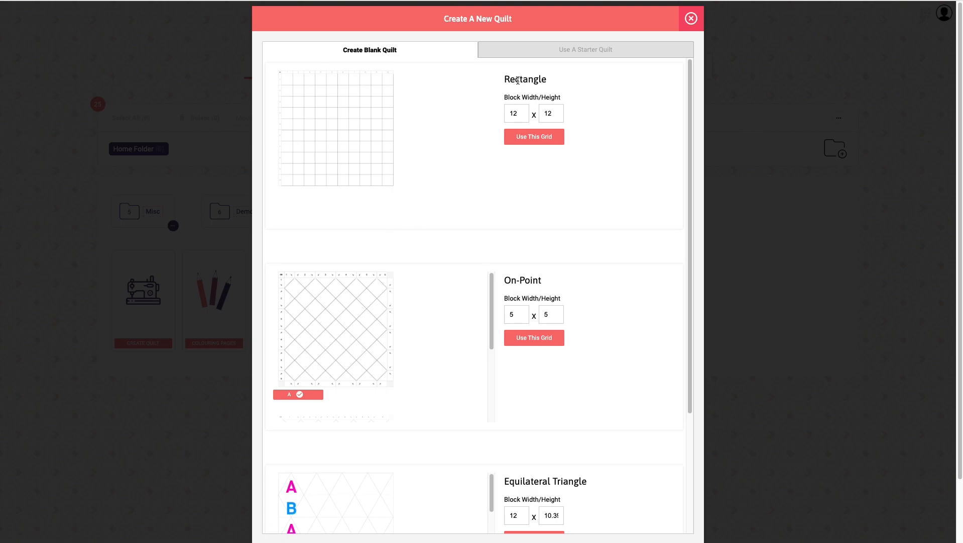
mouse_move(550, 84)
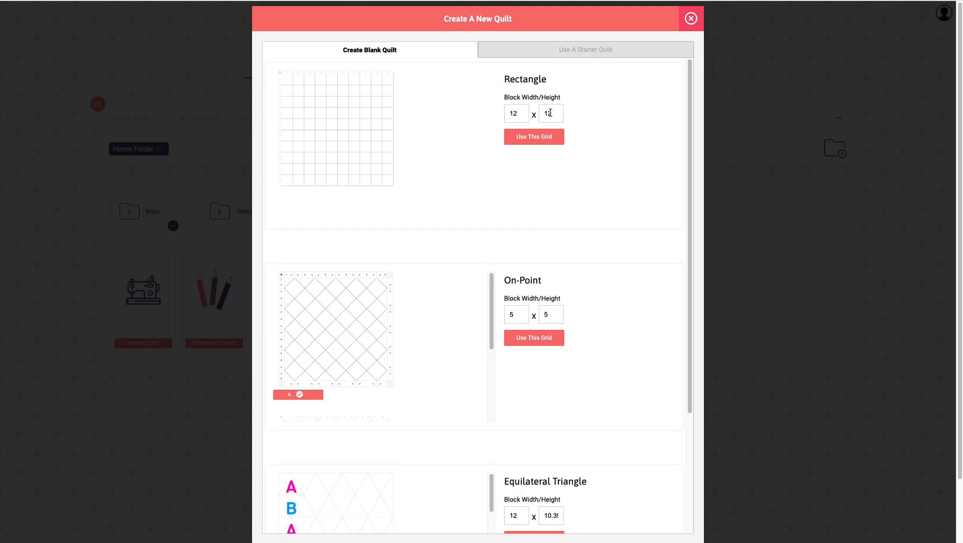
scroll(down, 3)
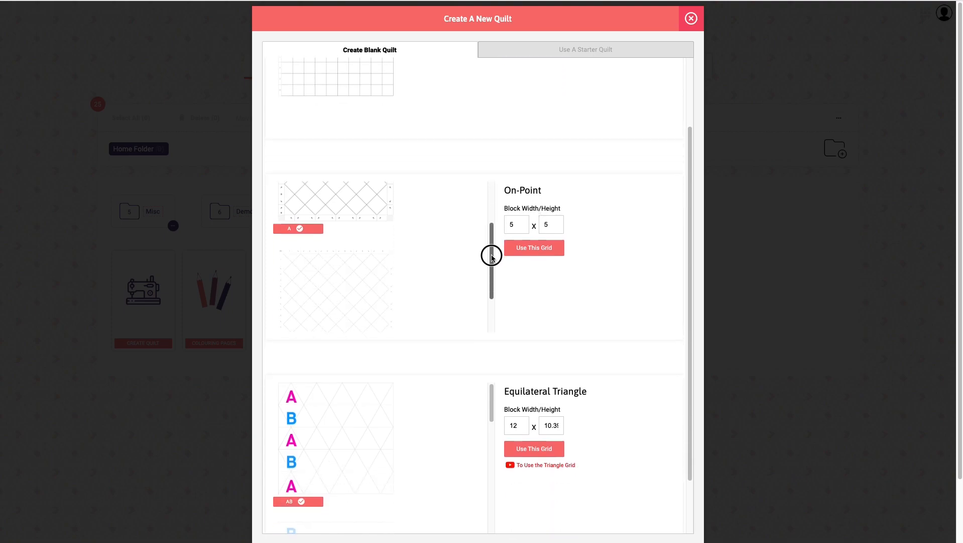
scroll(down, 3)
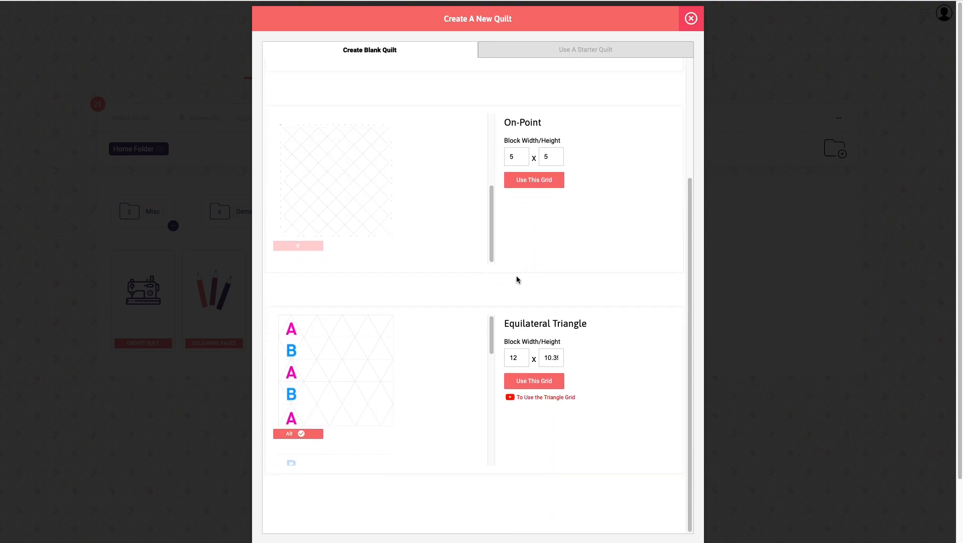
scroll(down, 3)
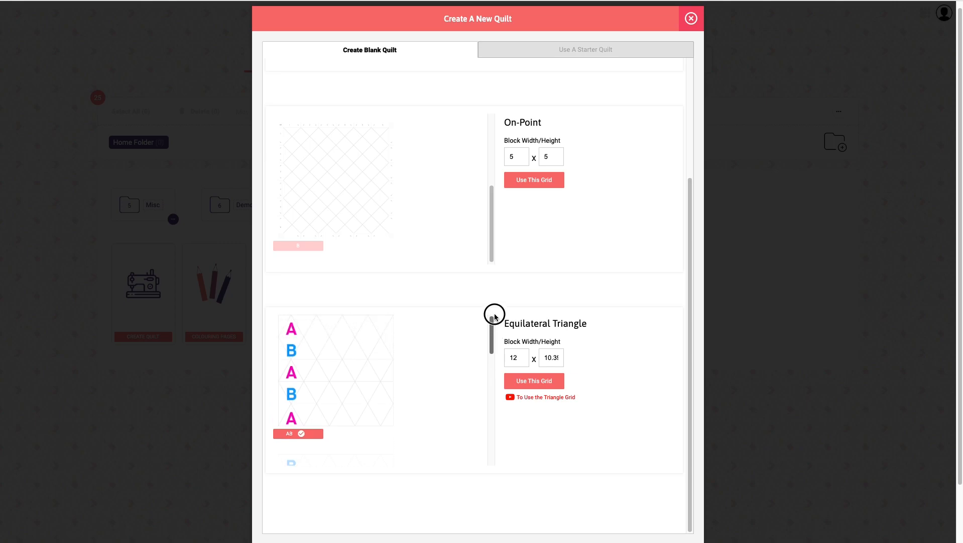
scroll(up, 3)
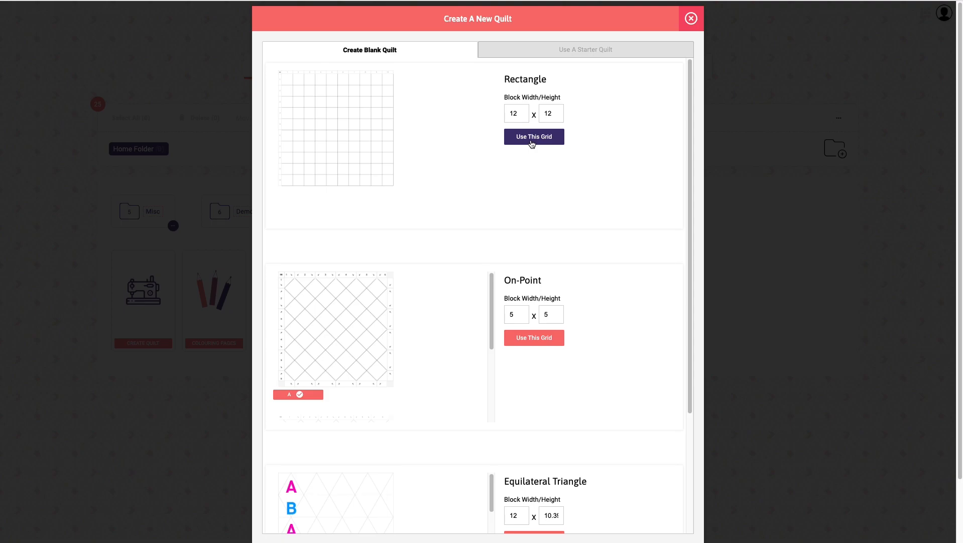
Create the blank rectangular quilt and expand the Grid section of the Design panel
click(534, 137)
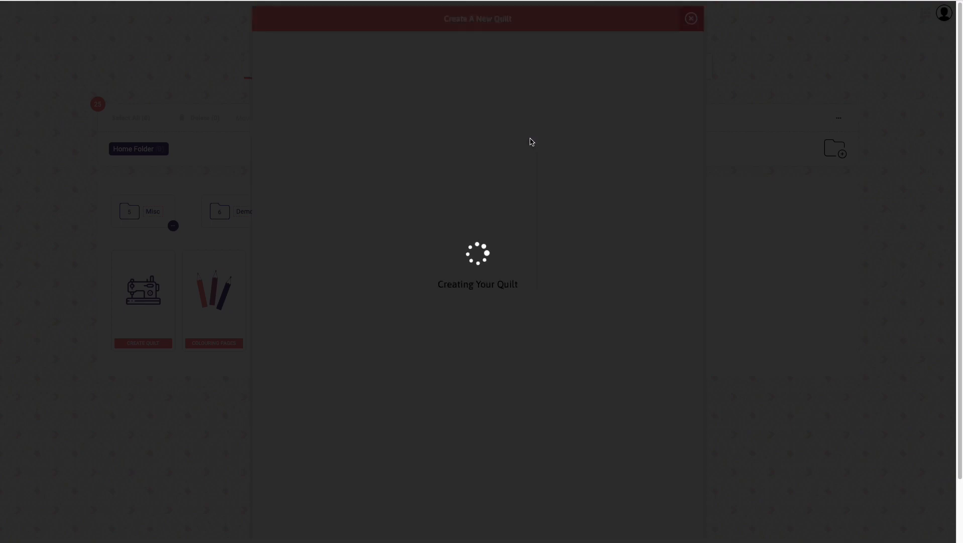
mouse_move(515, 142)
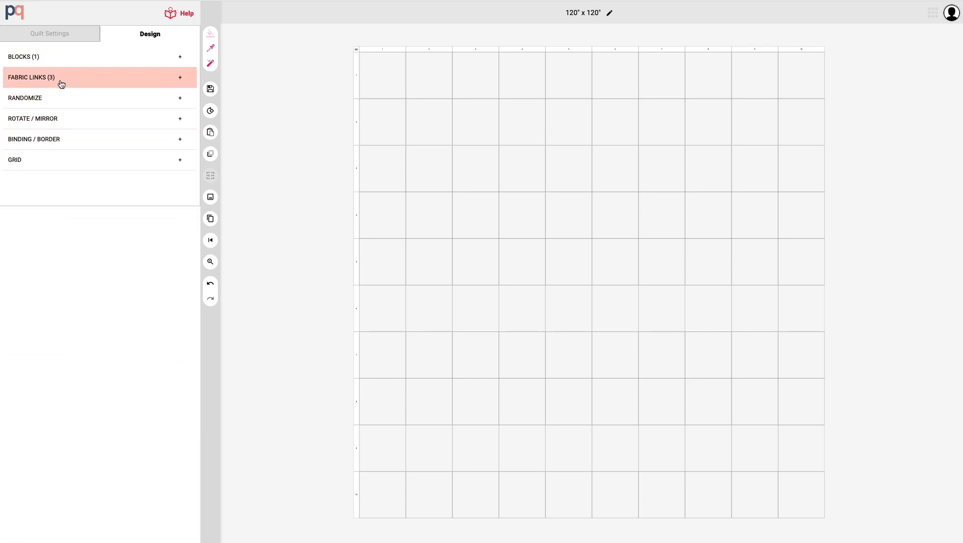
click(61, 159)
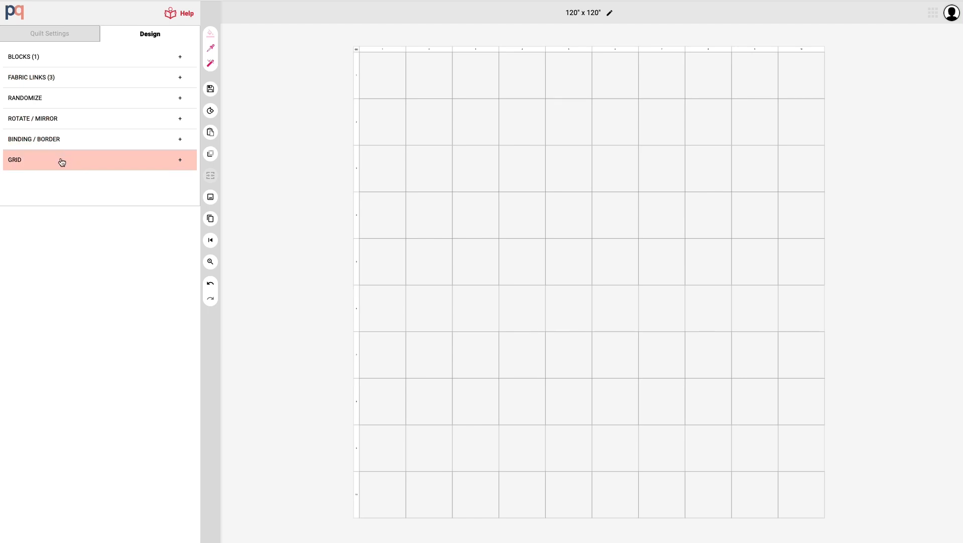
click(99, 159)
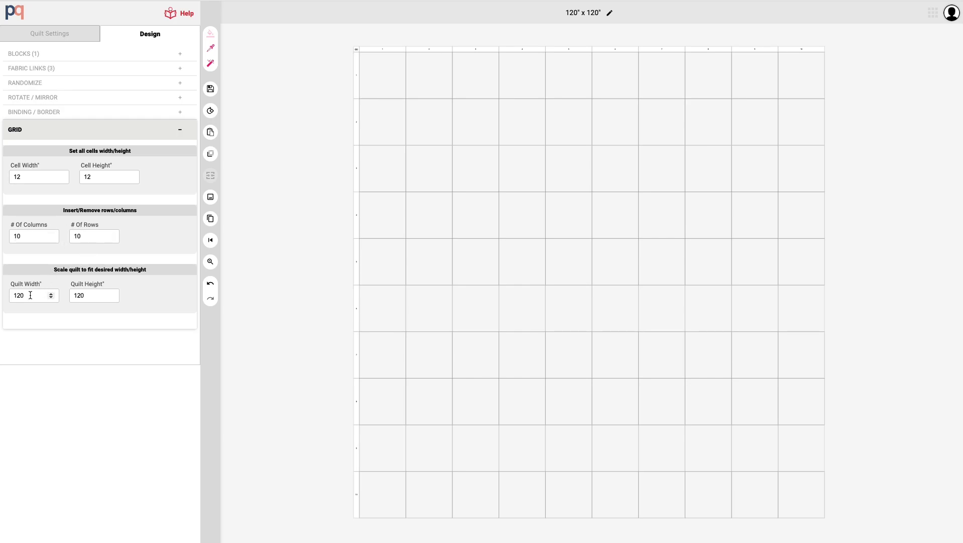
Resize the grid to 6 columns by 8 rows of 12-inch cells, a 72" x 96" quilt
click(91, 295)
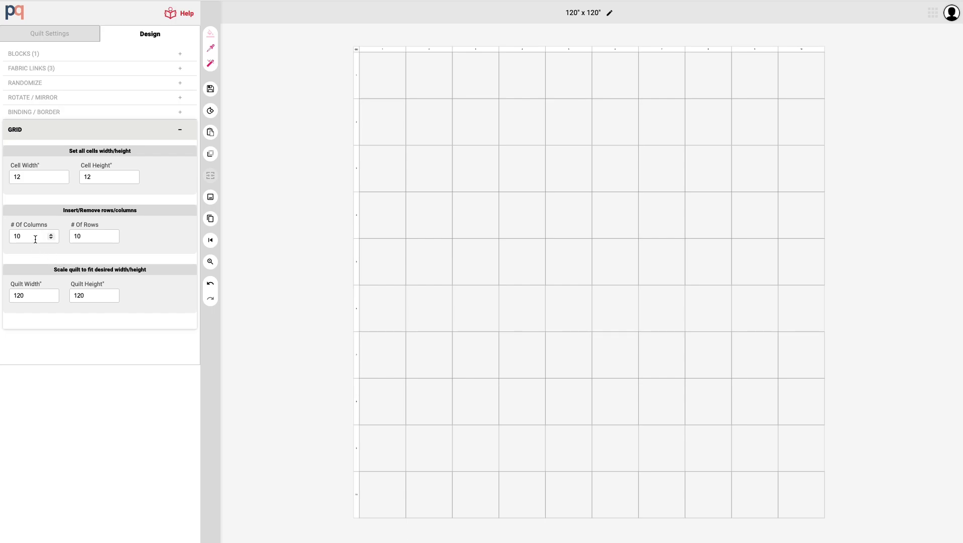
click(28, 236)
text(8)
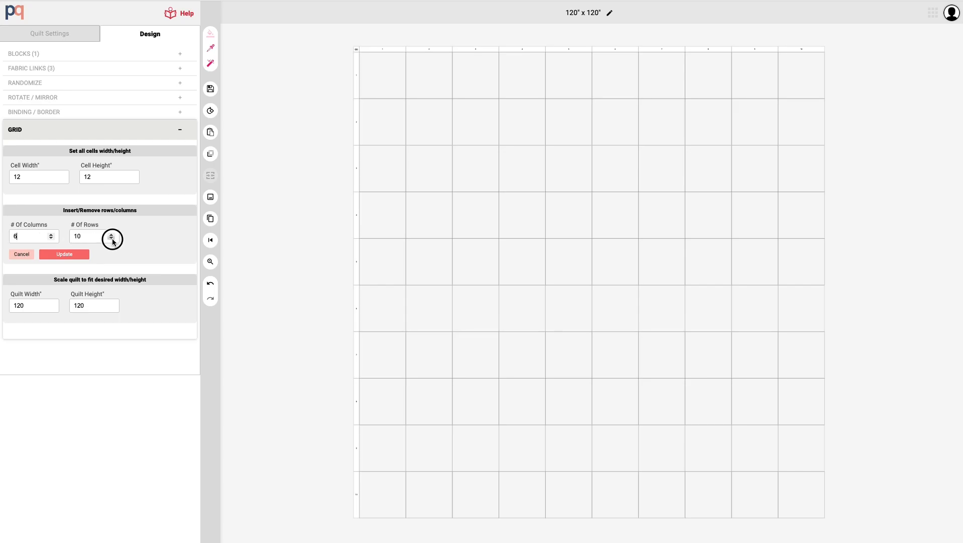
click(112, 240)
text(8)
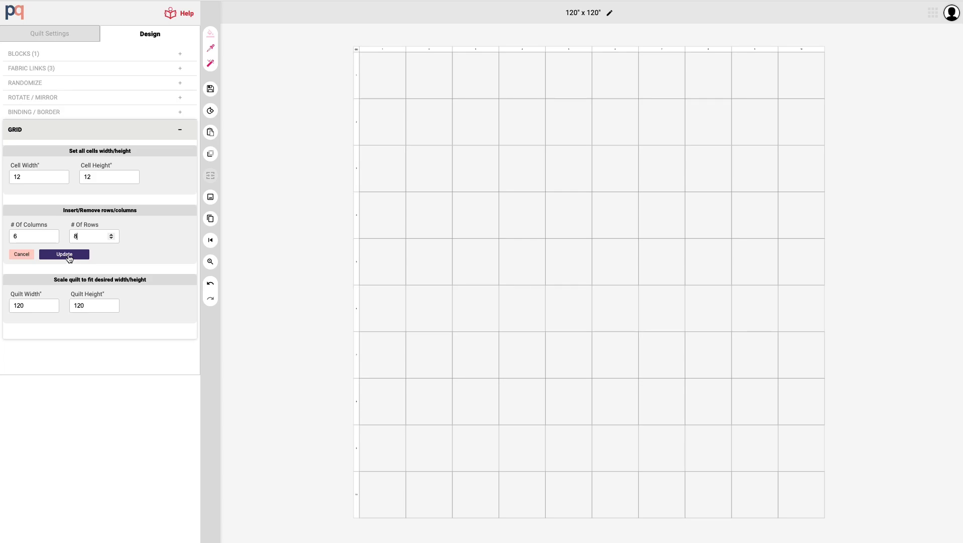
click(64, 255)
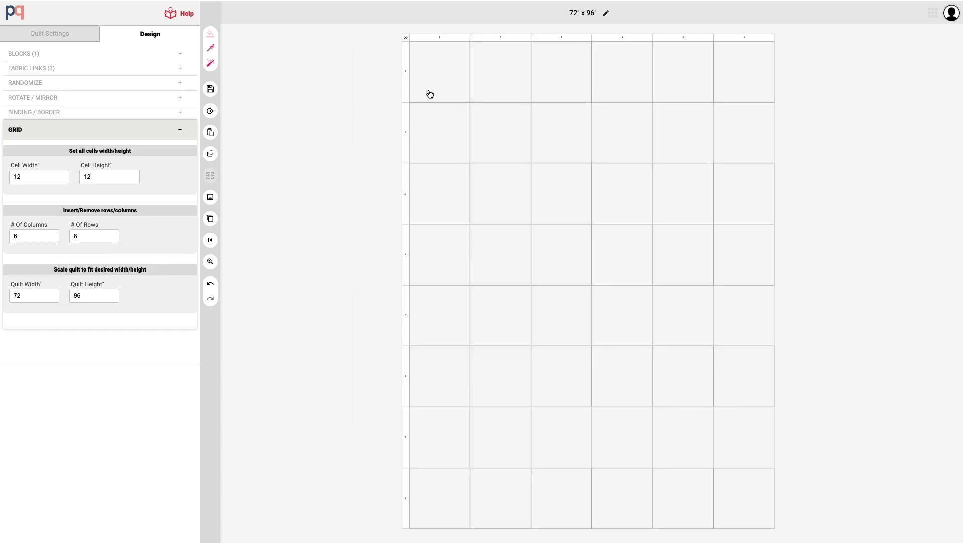
mouse_move(487, 195)
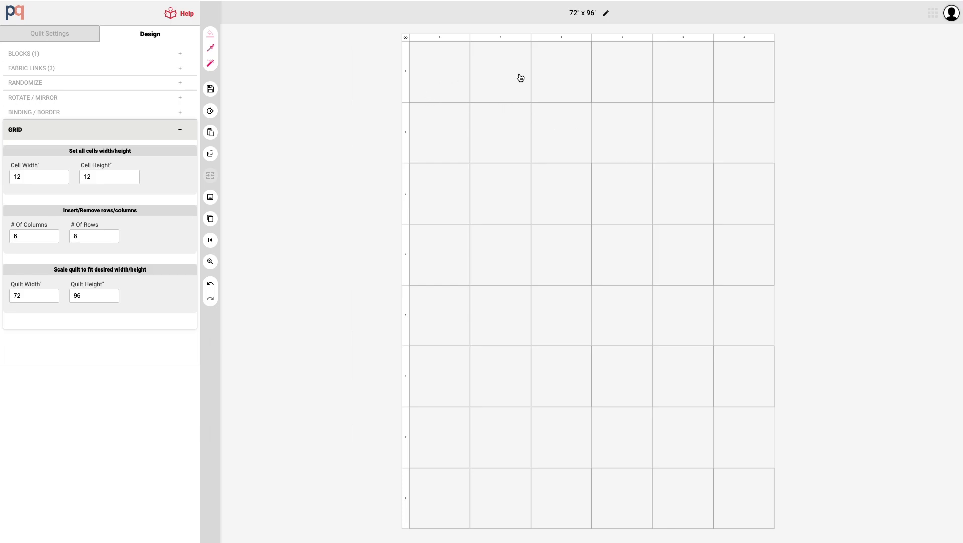
mouse_move(714, 81)
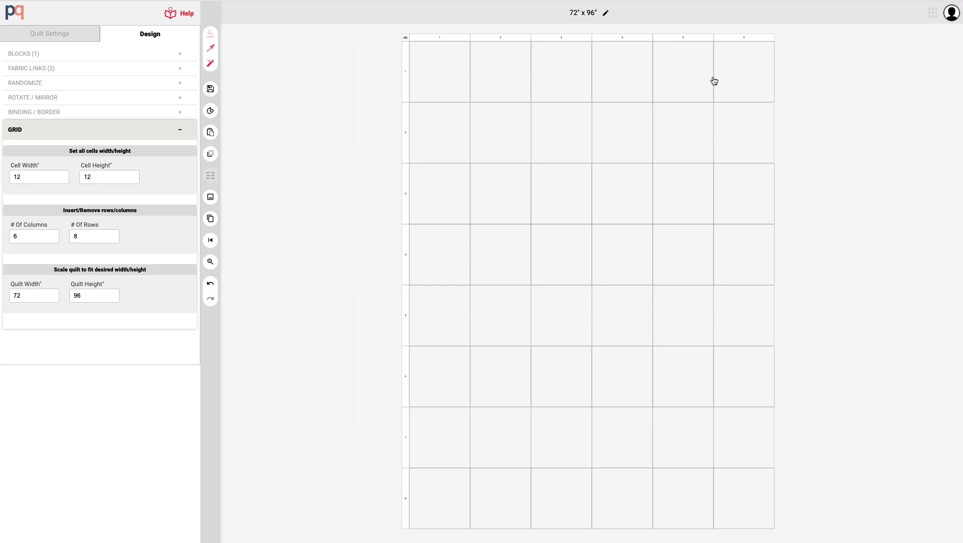
mouse_move(770, 67)
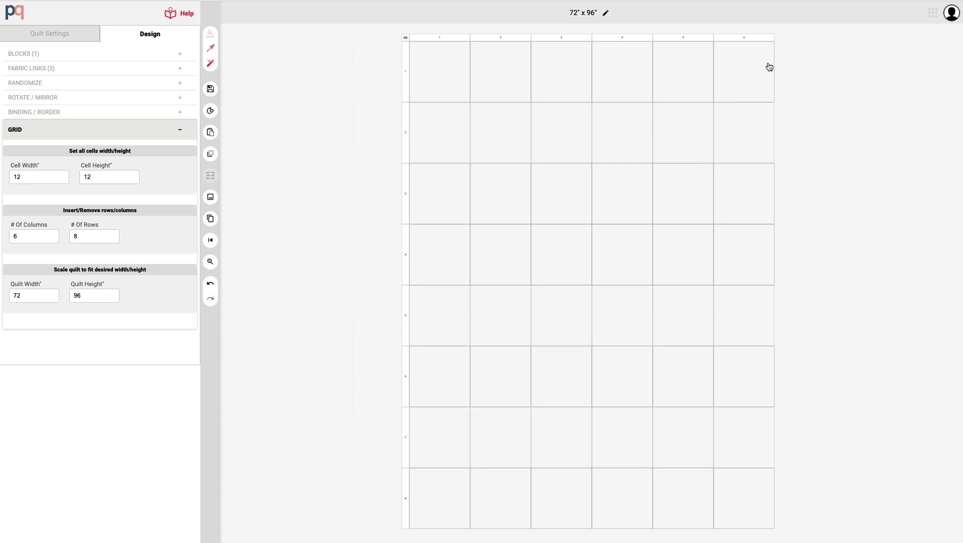
mouse_move(765, 395)
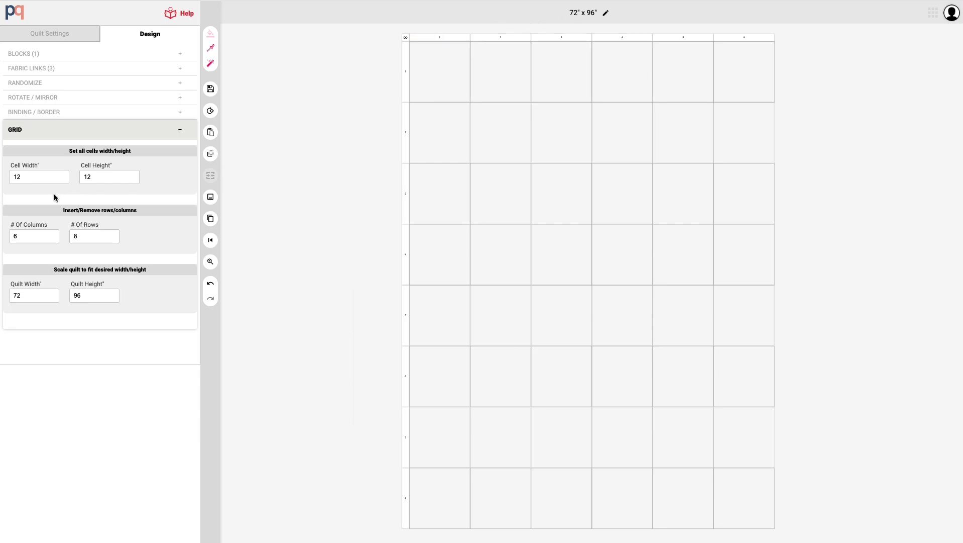
Flip the grid to 8 columns by 6 rows (96" x 72"), then restore 6 by 8 (72" x 96")
click(34, 236)
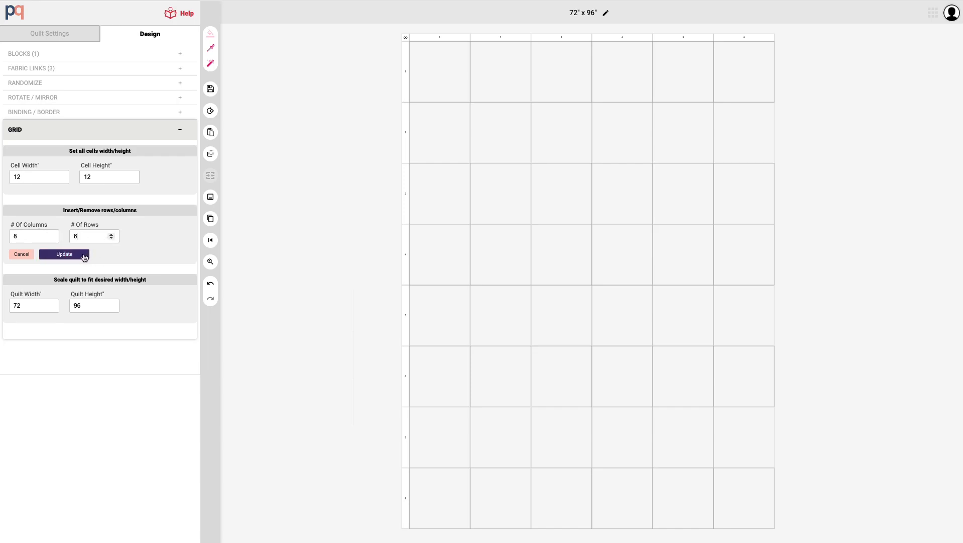
click(65, 255)
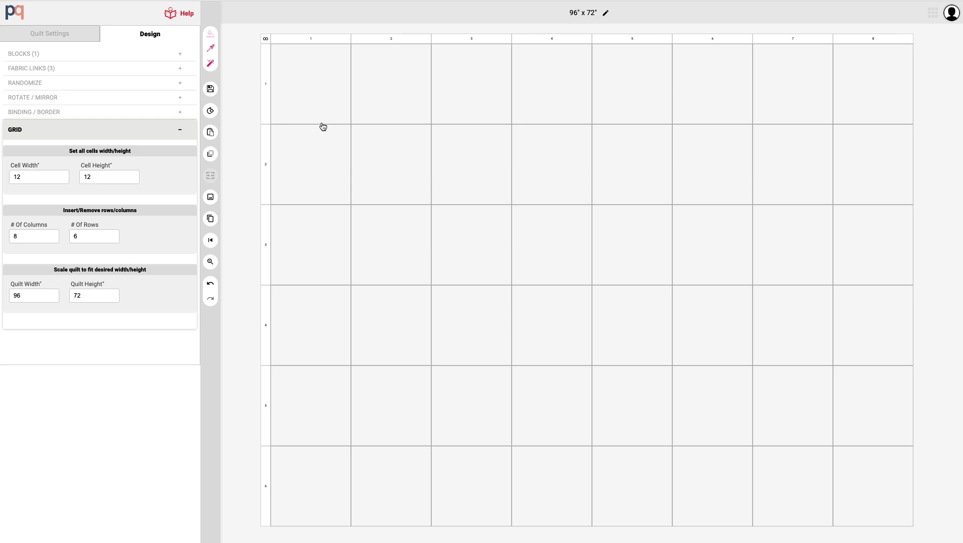
mouse_move(423, 536)
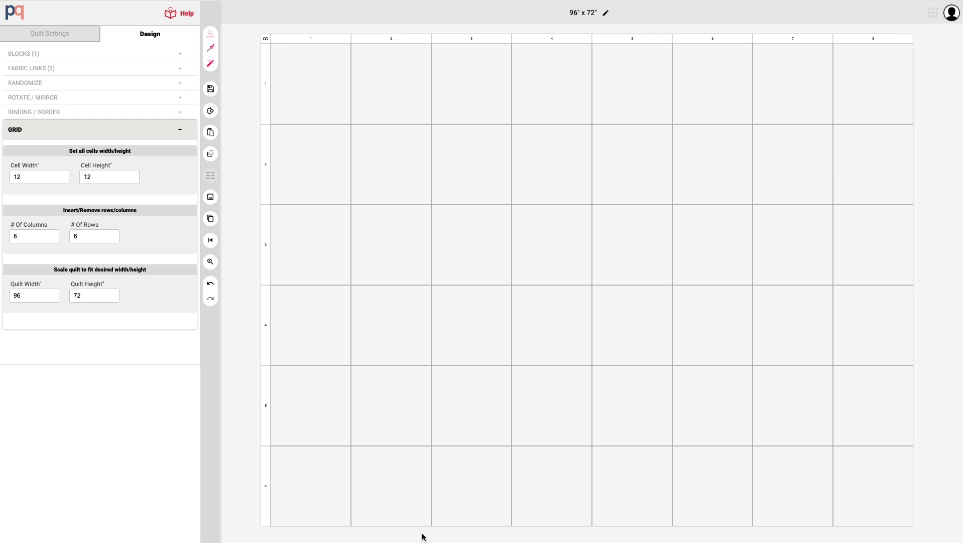
mouse_move(590, 25)
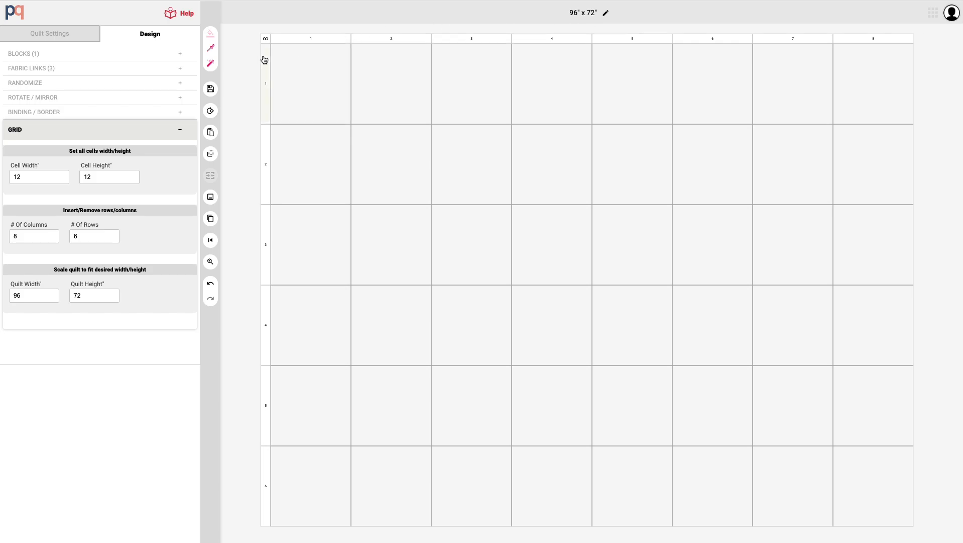
click(31, 236)
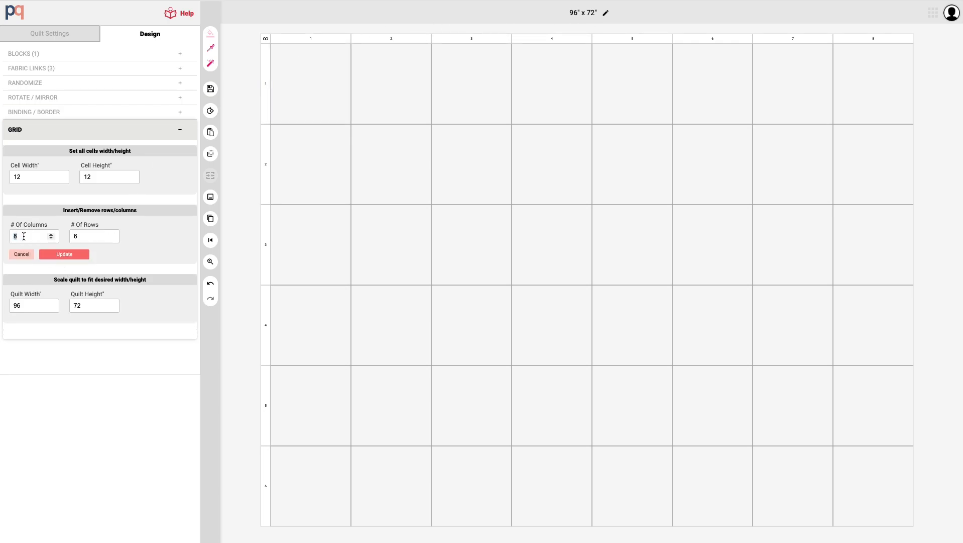
click(64, 254)
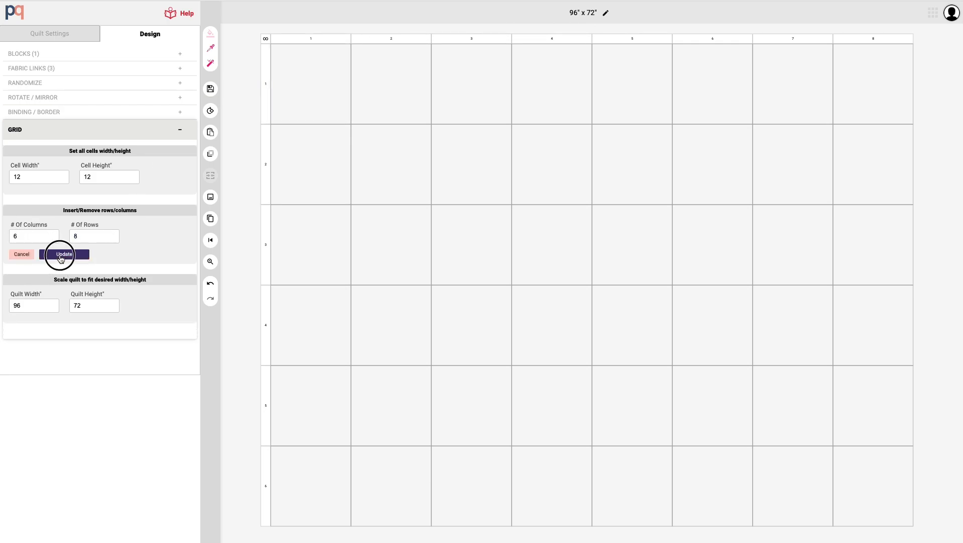
click(65, 254)
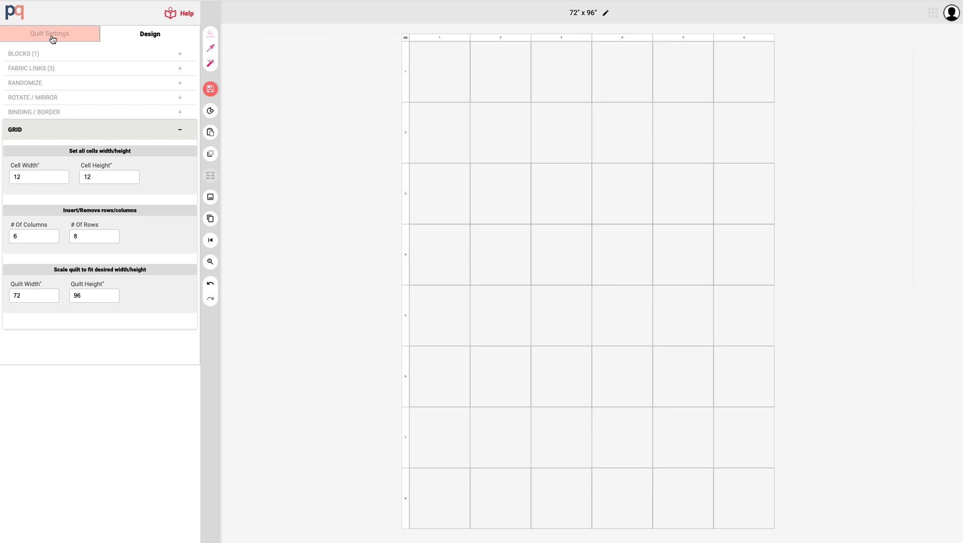
Rename the quilt from its date name to 'My First Quilt' in Quilt Settings
click(49, 33)
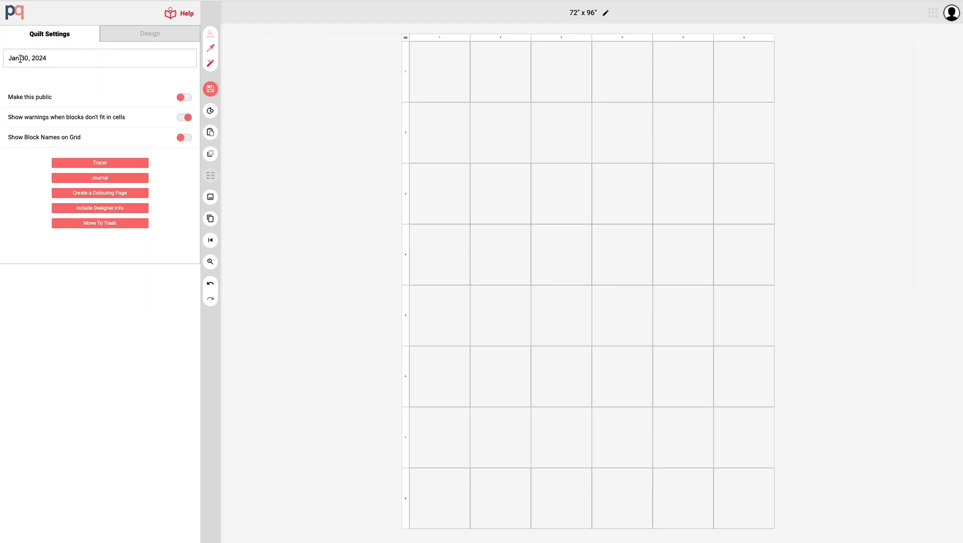
click(99, 57)
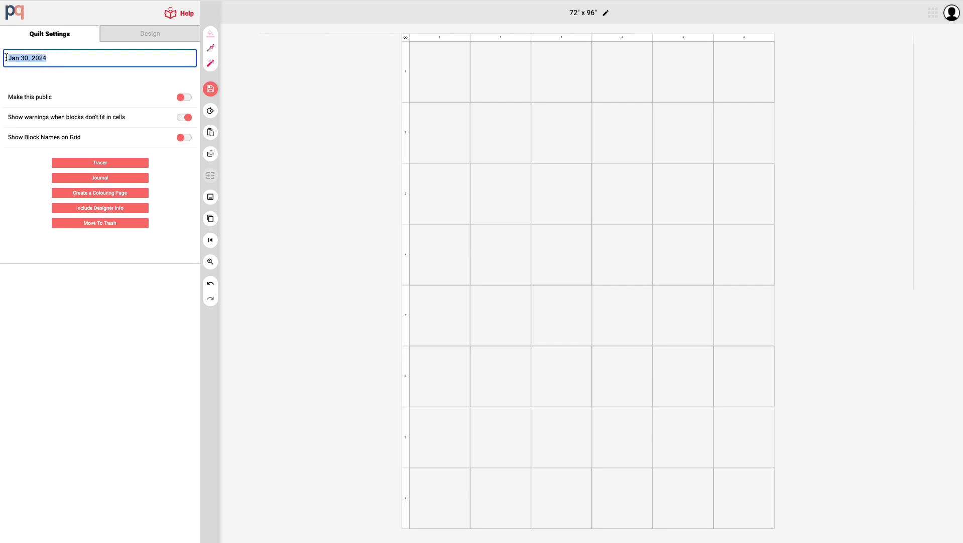
text(My)
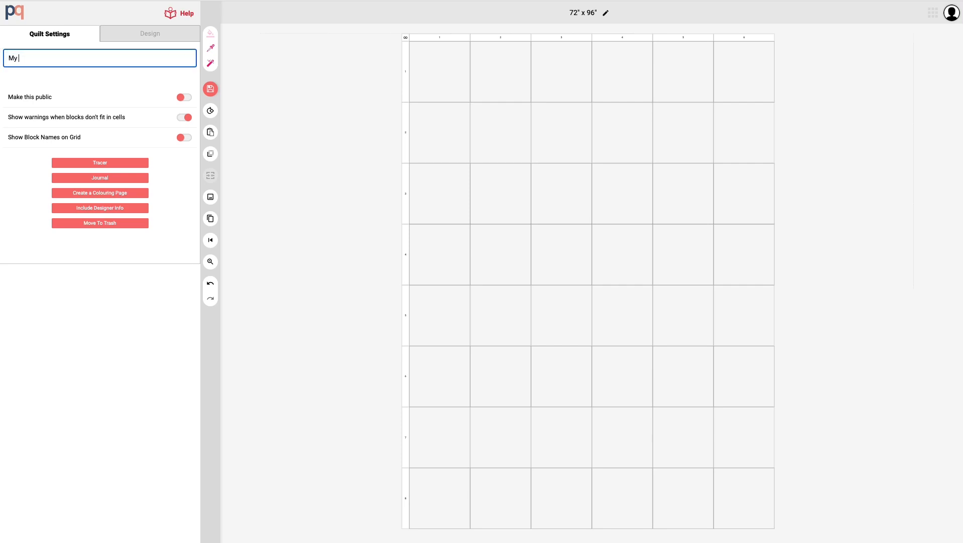
text(First Q)
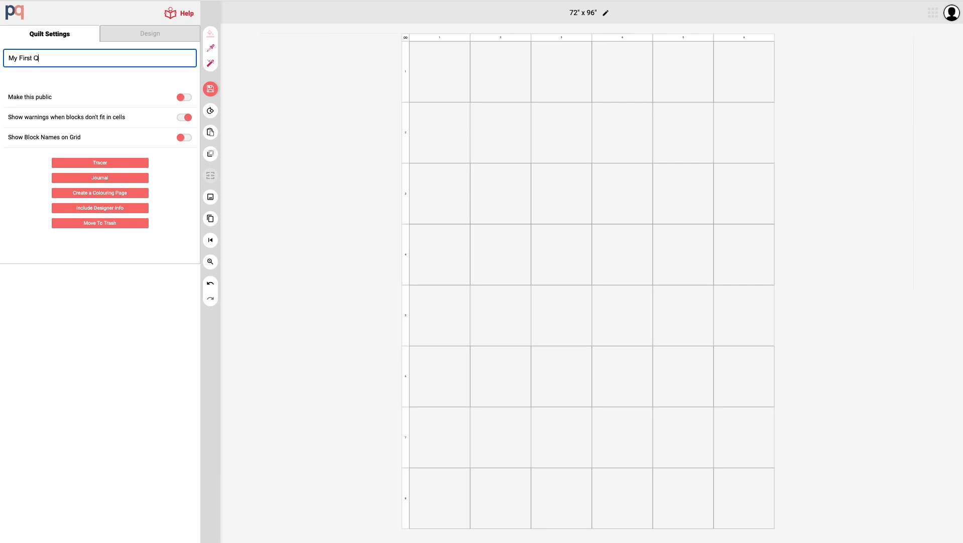
text(uilt)
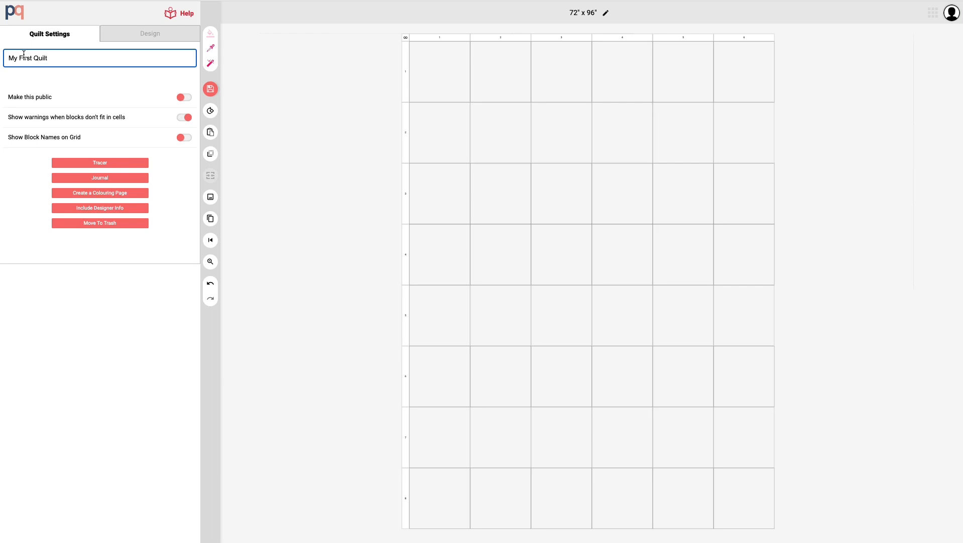
mouse_move(211, 89)
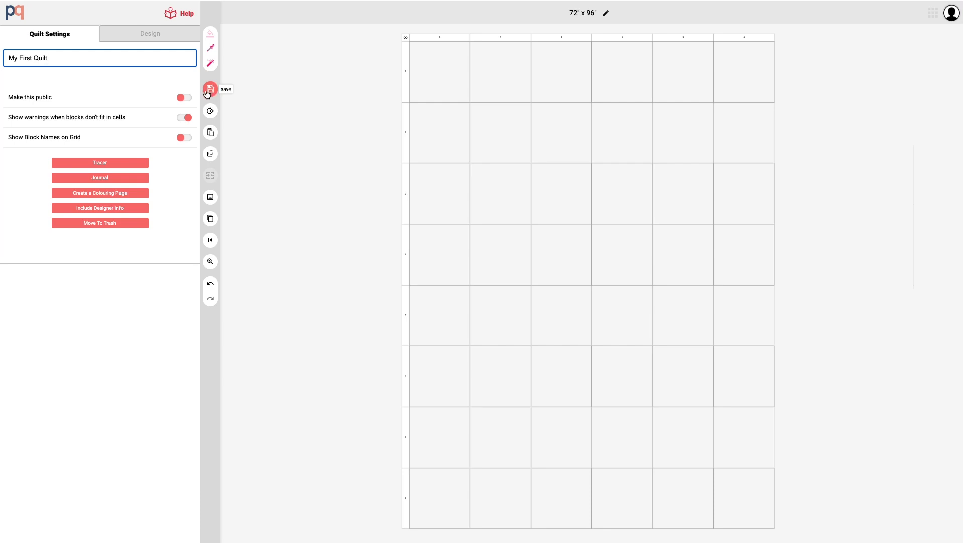
mouse_move(210, 64)
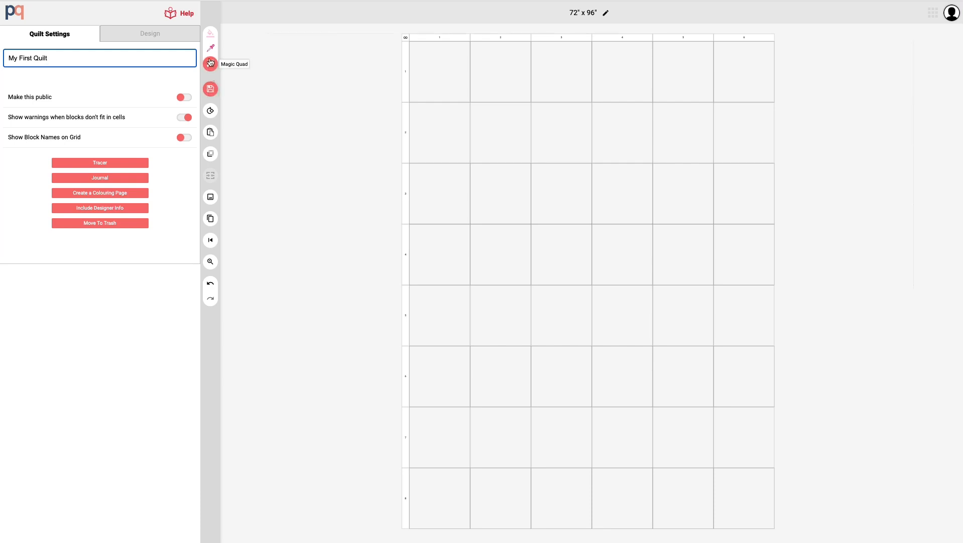
mouse_move(211, 91)
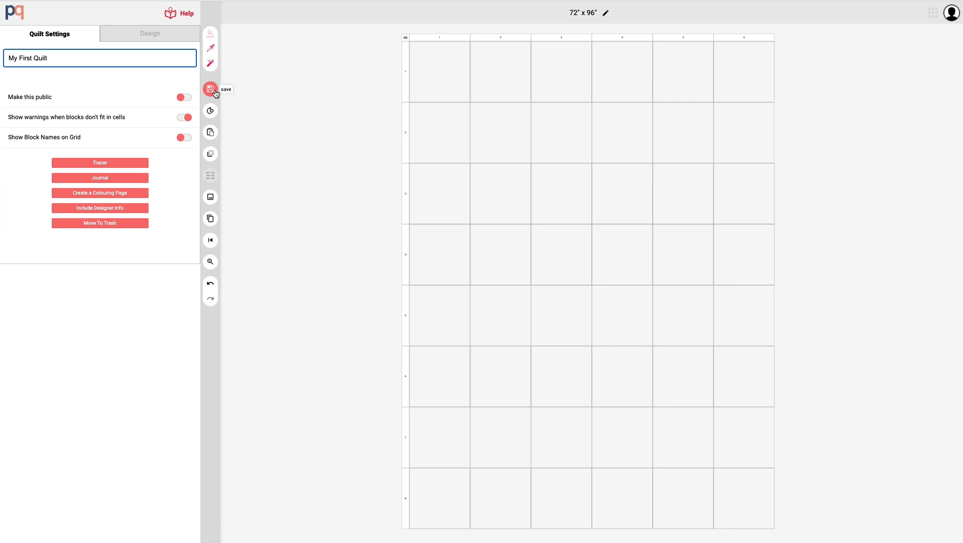
Turn on AutoSave and acknowledge the two-minute save notice
click(210, 90)
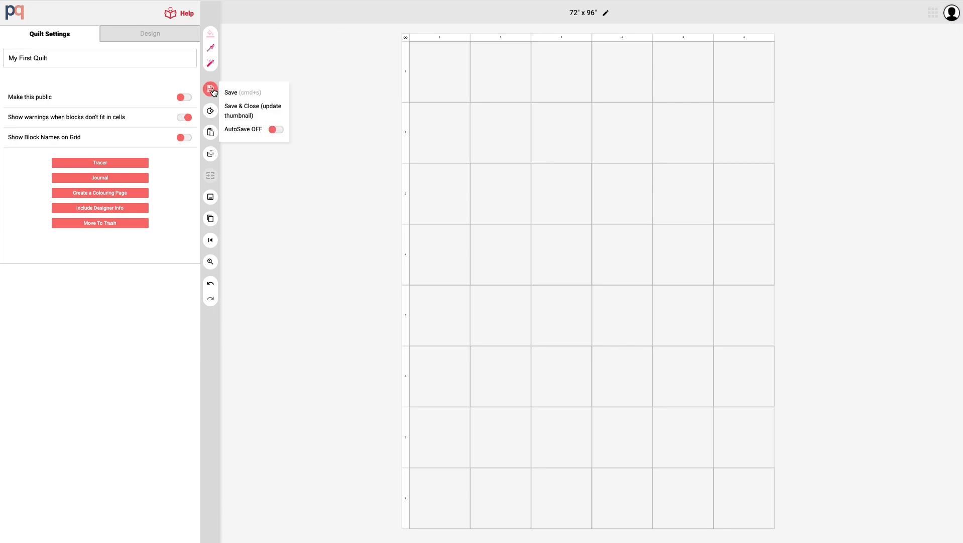
mouse_move(246, 93)
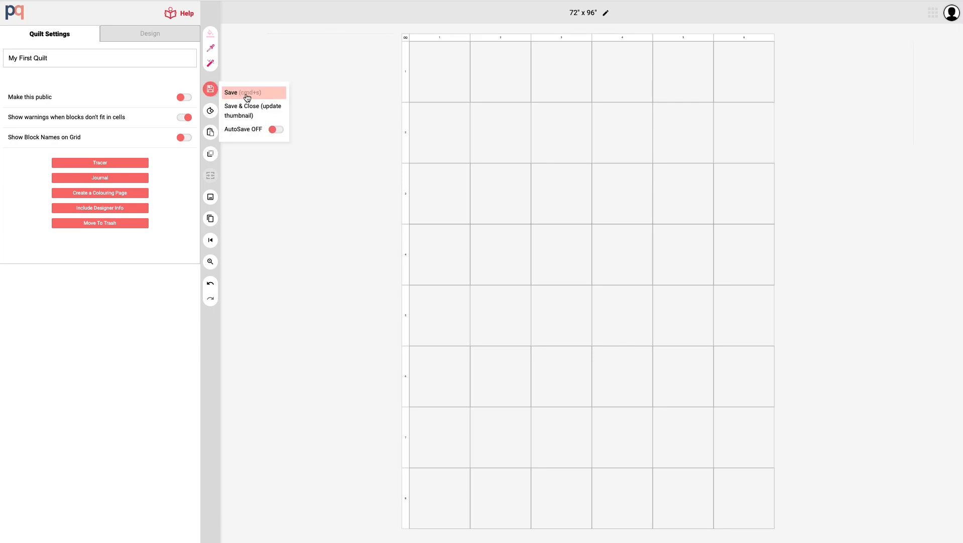
mouse_move(243, 129)
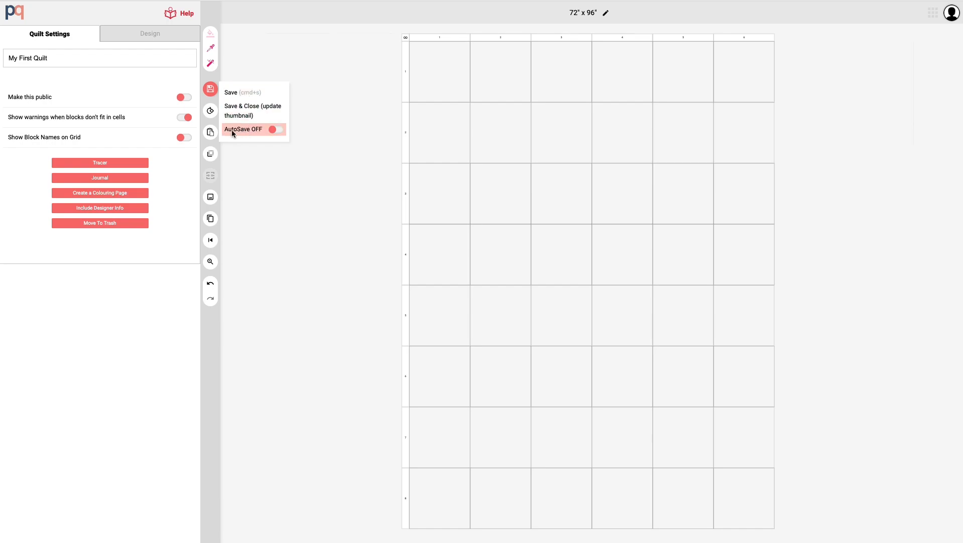
click(274, 129)
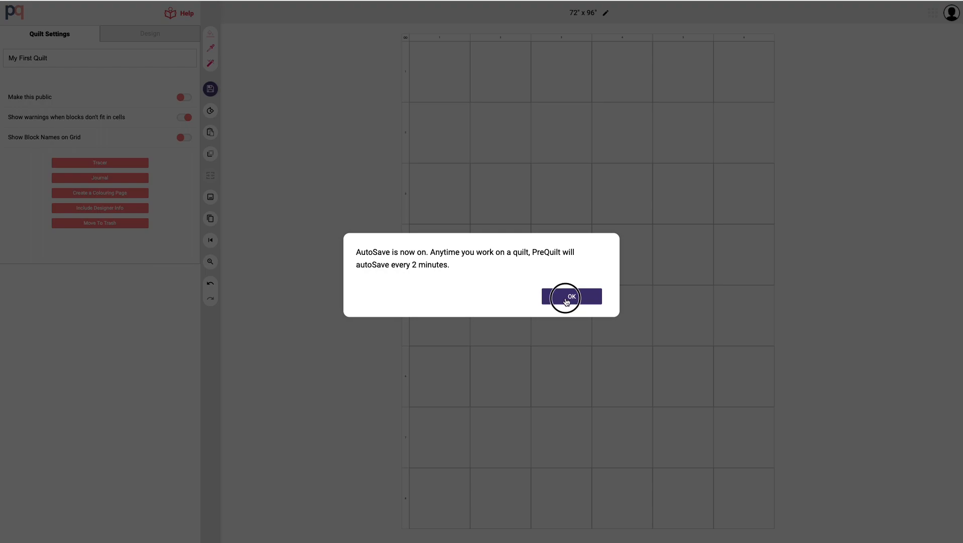
click(571, 296)
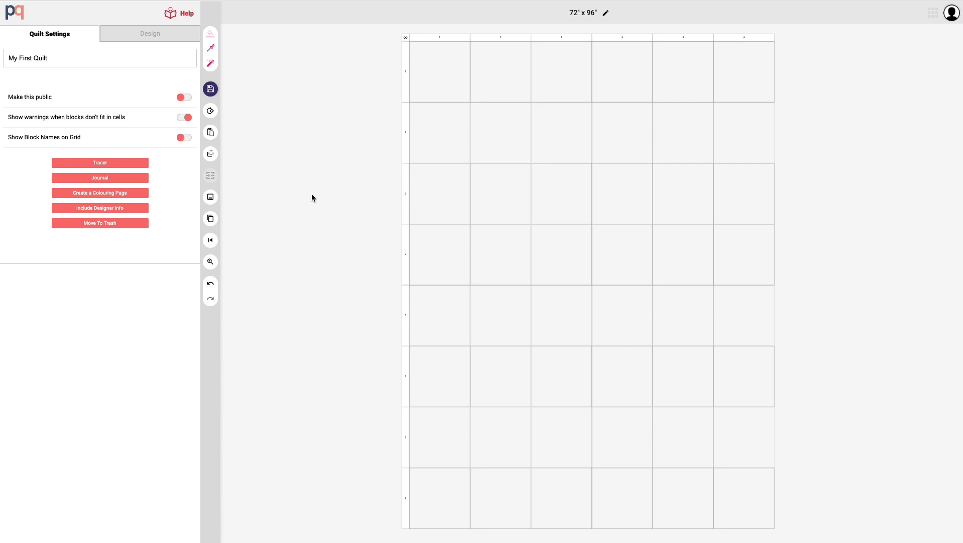
mouse_move(222, 97)
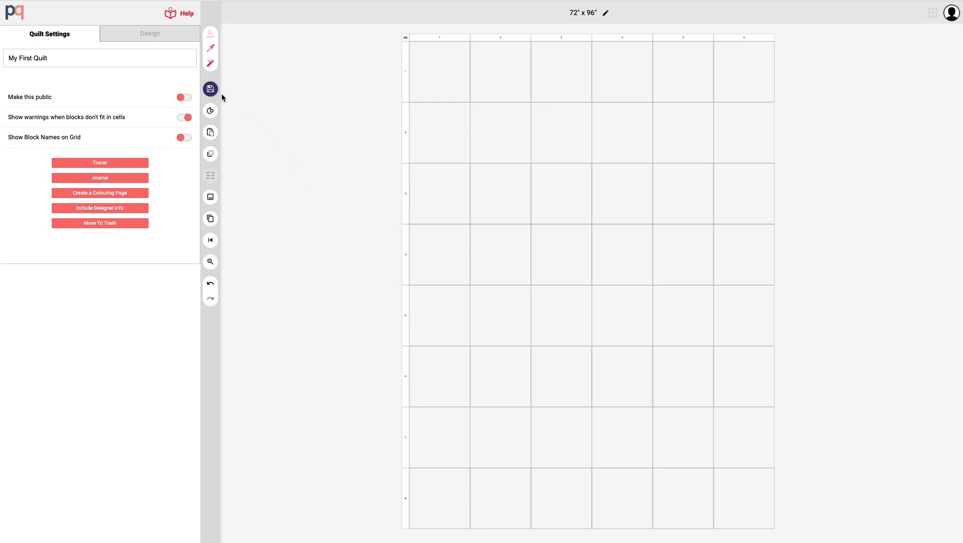